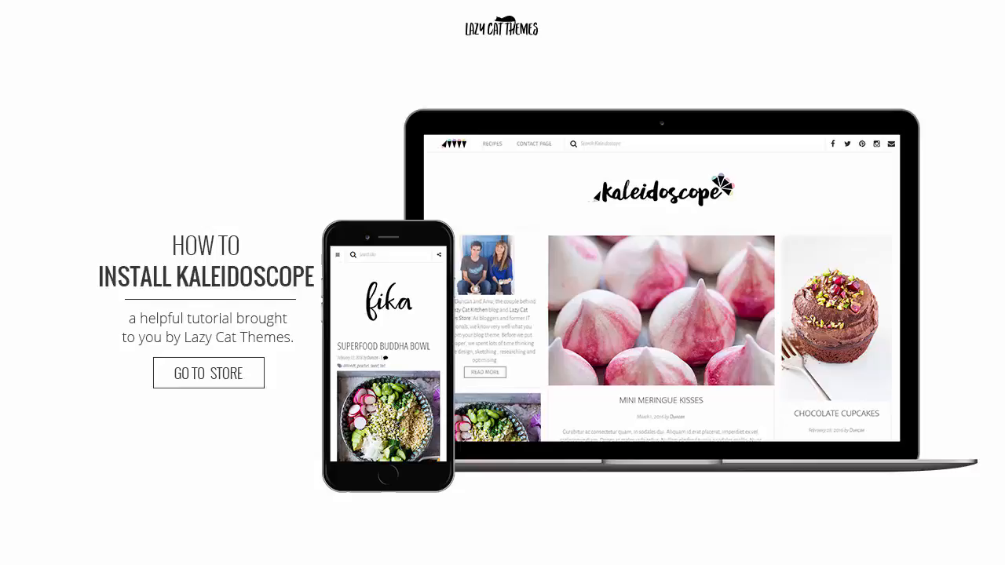
- Go to Appearance > Themes, Add New, and bring up the Upload Theme form
{"action": "left_click", "coordinate": [683, 25]}
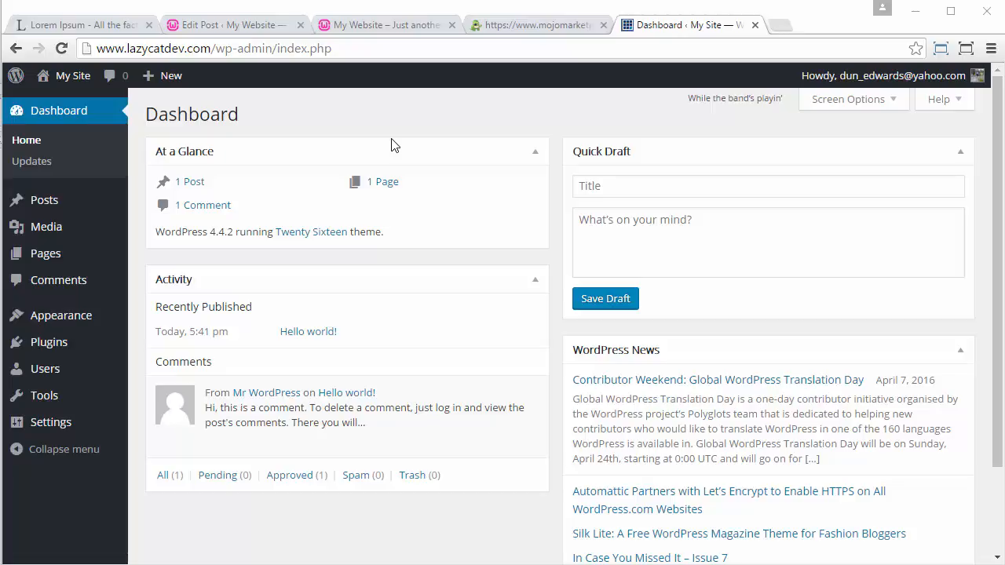
{"action": "mouse_move", "coordinate": [60, 314]}
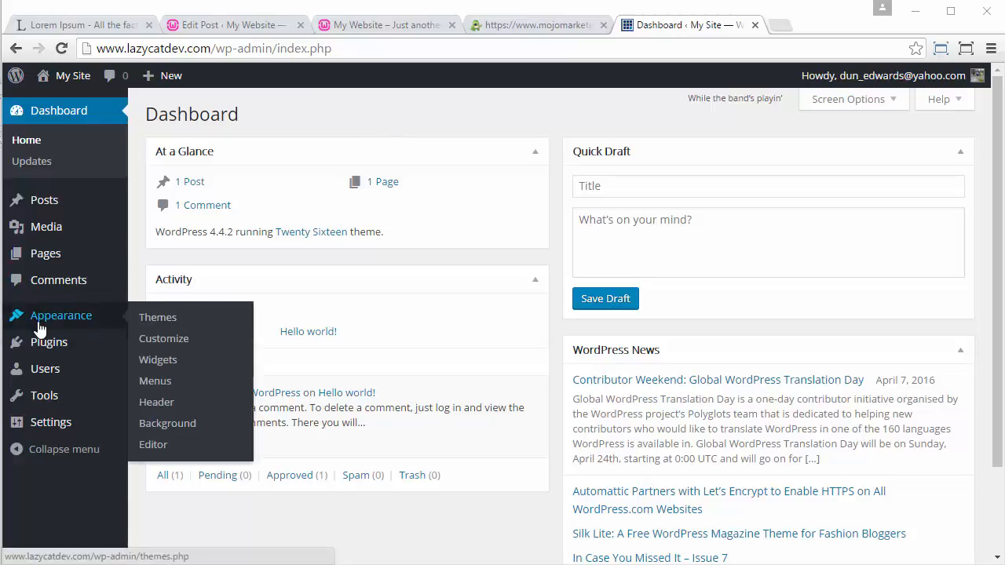
{"action": "left_click", "coordinate": [157, 317]}
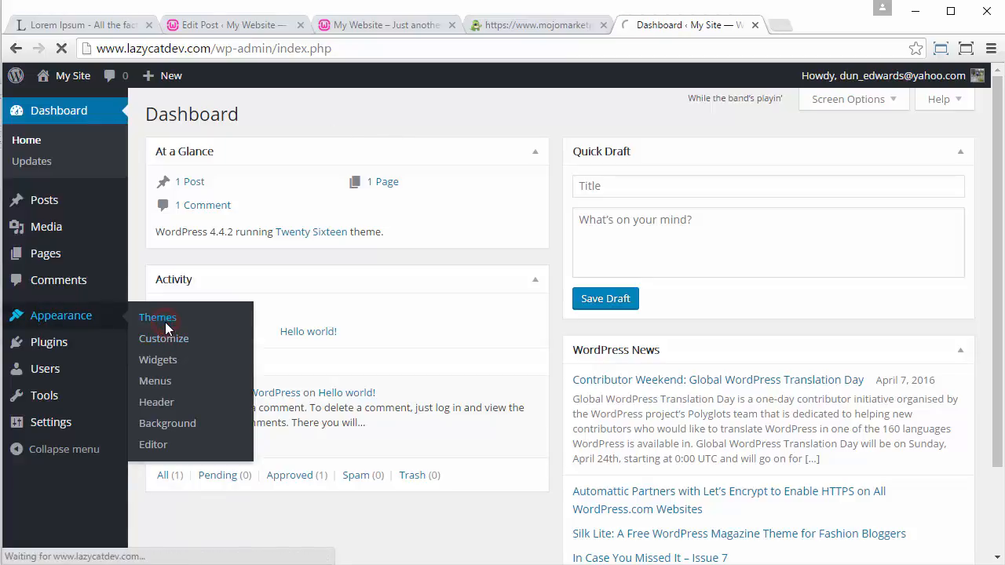
{"action": "left_click", "coordinate": [157, 317]}
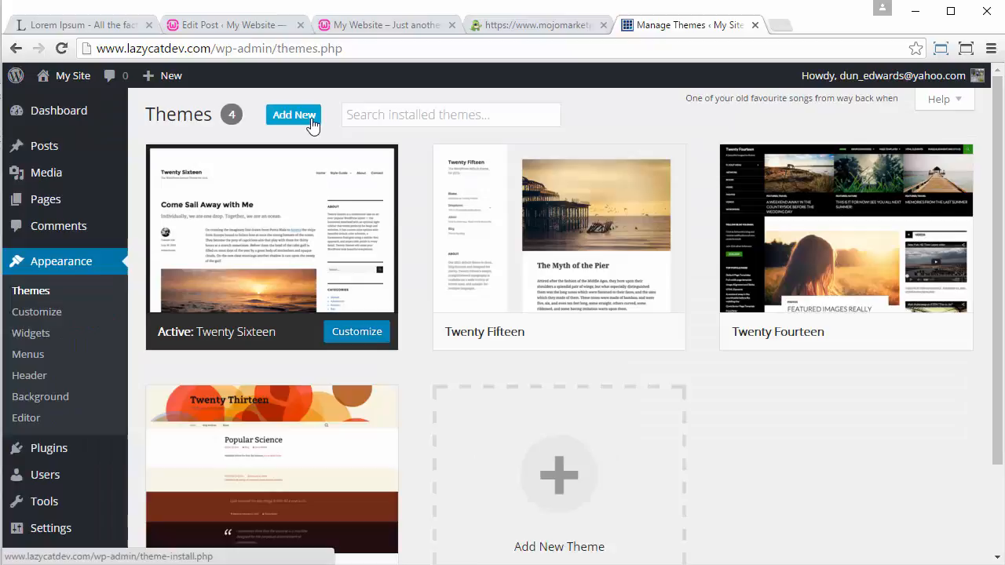
{"action": "left_click", "coordinate": [293, 114]}
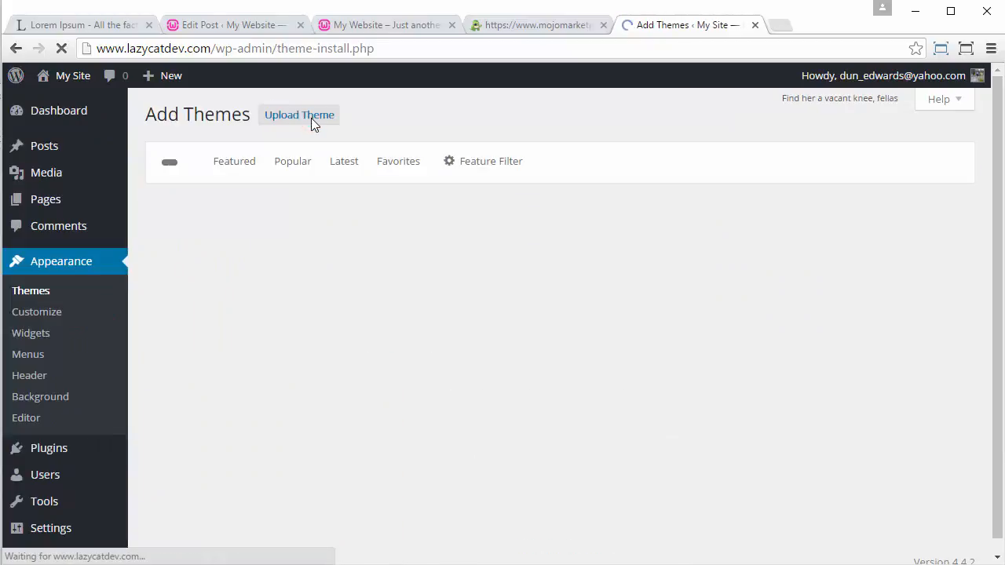
{"action": "left_click", "coordinate": [299, 115]}
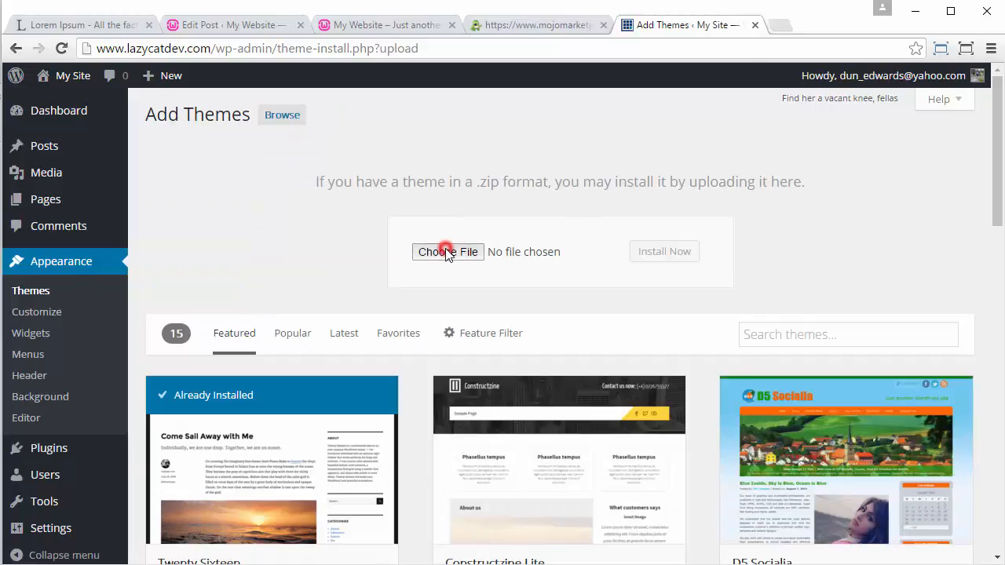
- Choose lazy-cat-kaleidoscope.zip from the computer as the theme archive to upload
{"action": "left_click", "coordinate": [448, 251]}
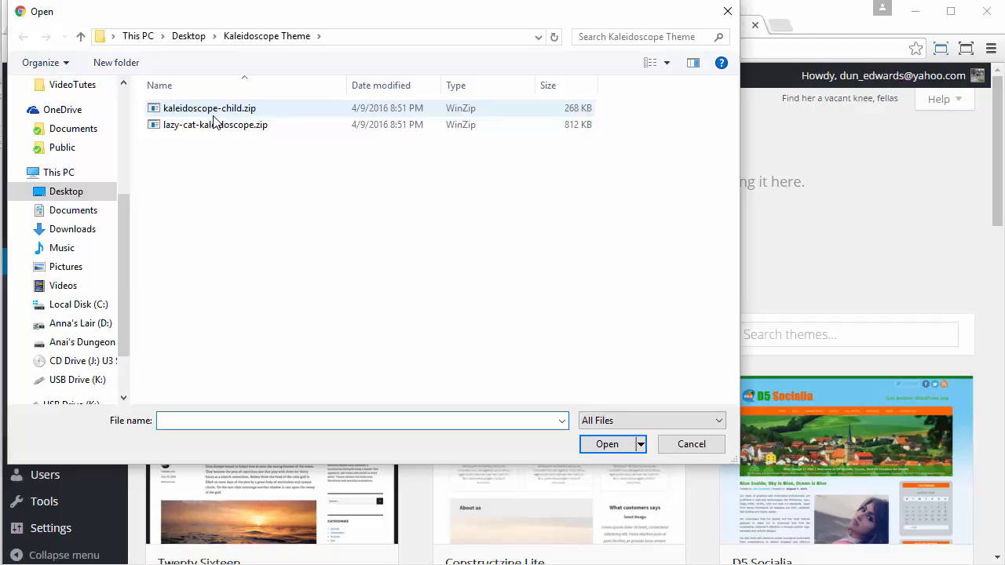
{"action": "left_click", "coordinate": [215, 124]}
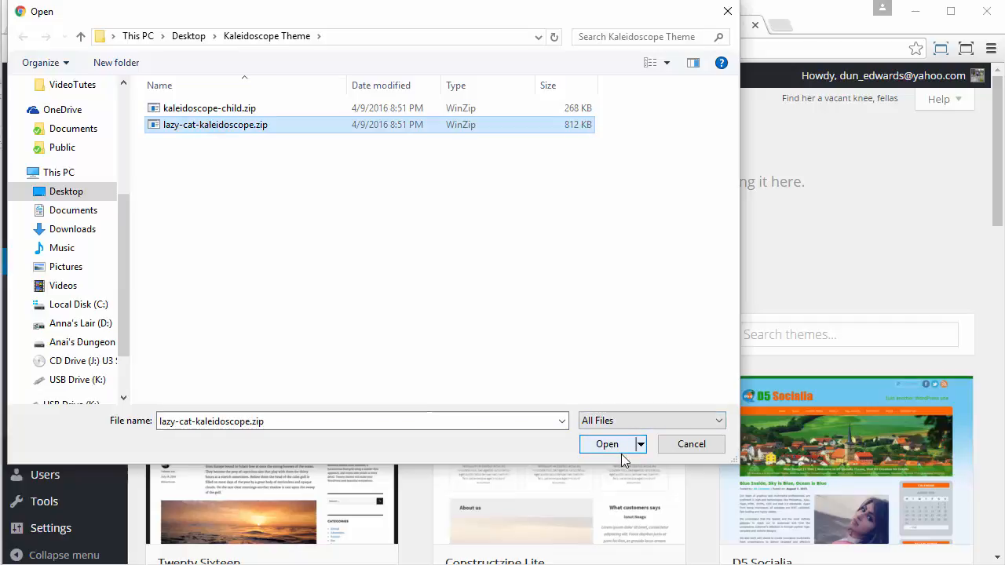
{"action": "left_click", "coordinate": [606, 443]}
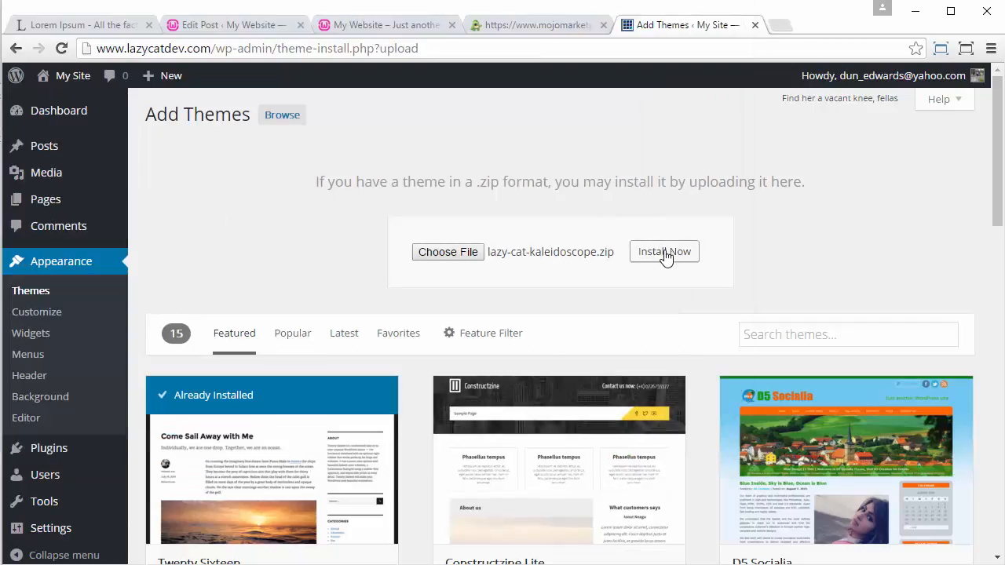
- Install the Kaleidoscope parent theme and return to the Themes page to add another
{"action": "left_click", "coordinate": [664, 251]}
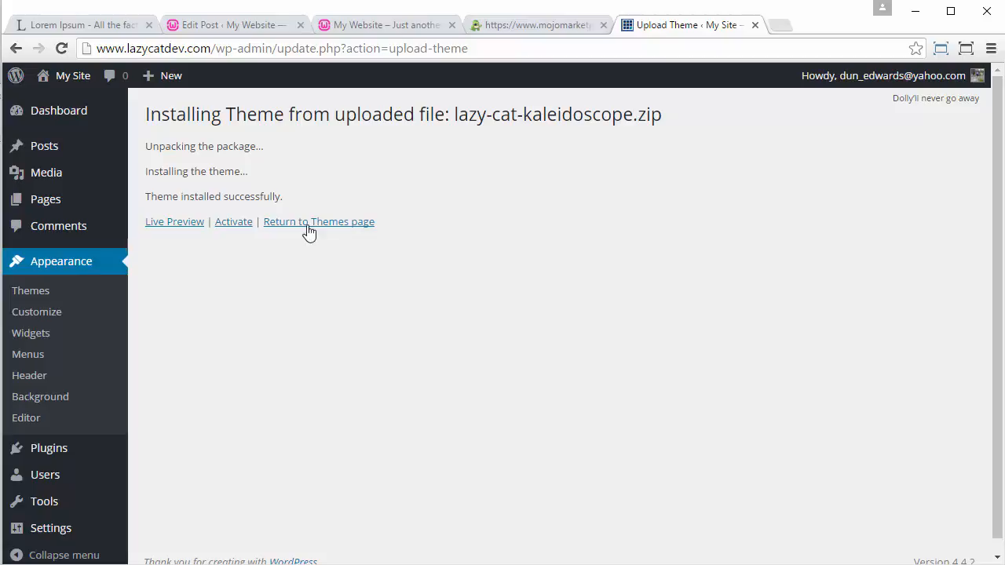
{"action": "left_click", "coordinate": [319, 221]}
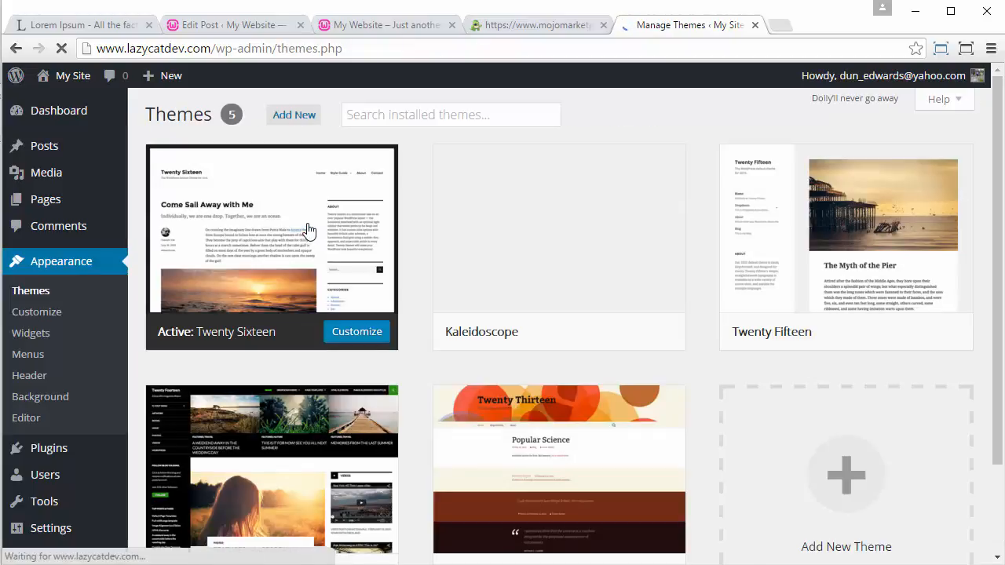
{"action": "left_click", "coordinate": [294, 114]}
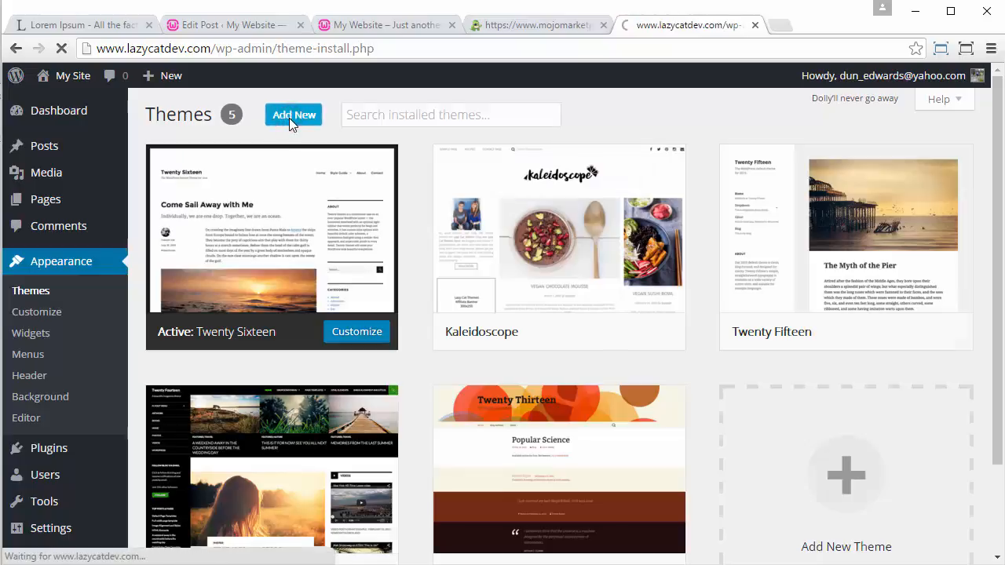
- Choose kaleidoscope-child.zip as the second theme archive to upload
{"action": "left_click", "coordinate": [293, 115]}
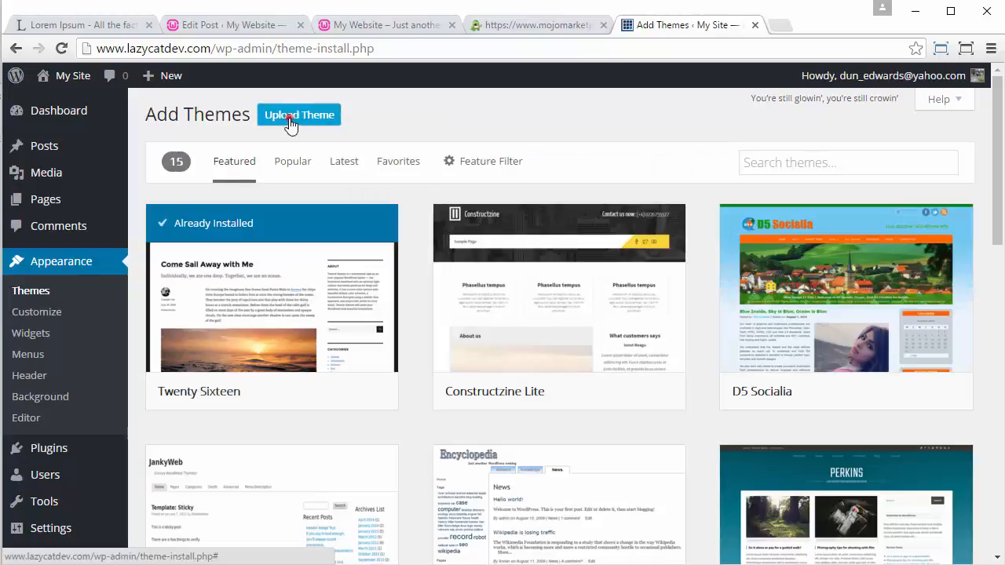
{"action": "left_click", "coordinate": [299, 115]}
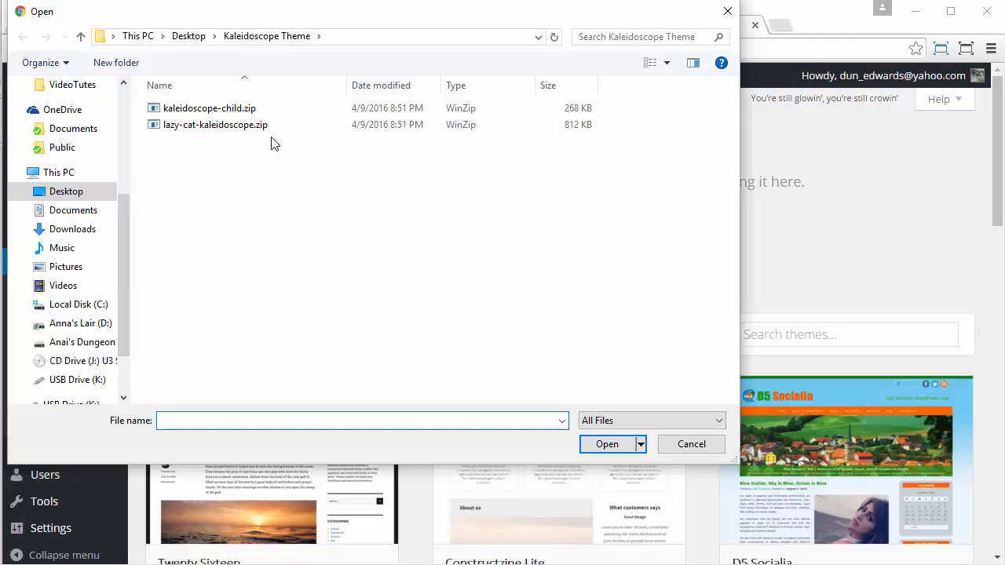
{"action": "left_click", "coordinate": [209, 107]}
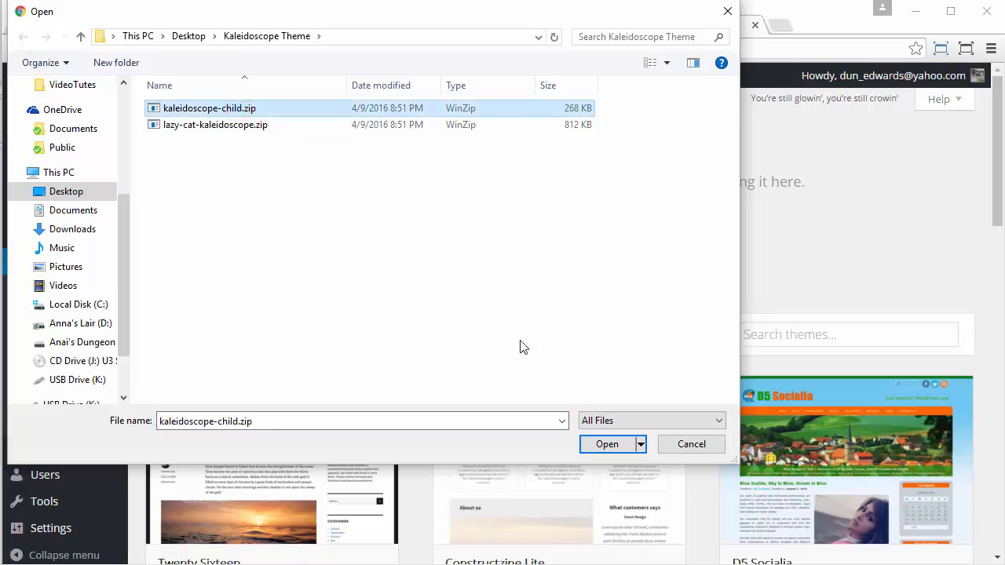
{"action": "left_click", "coordinate": [607, 443]}
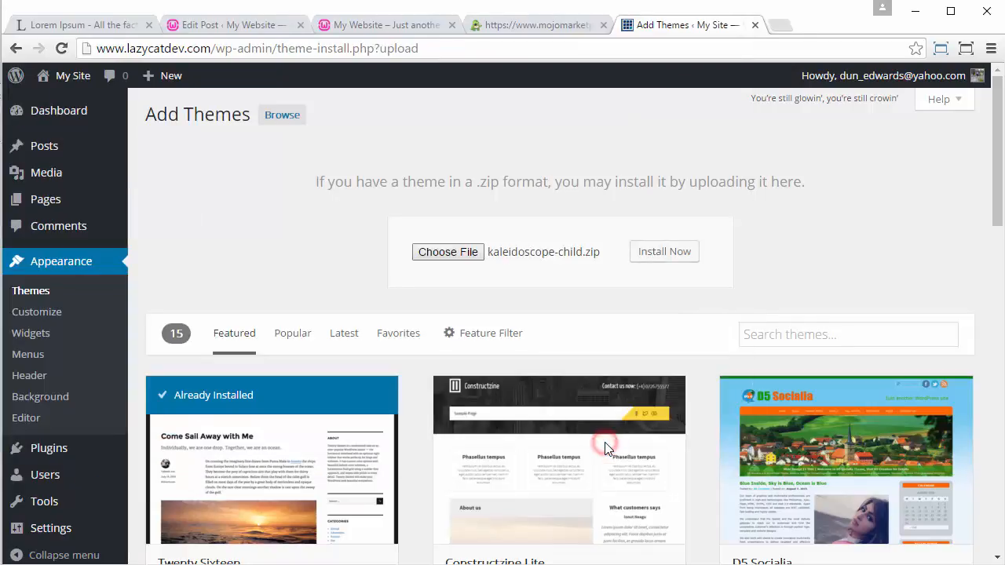
- Install the Kaleidoscope Child theme and activate it
{"action": "left_click", "coordinate": [663, 251]}
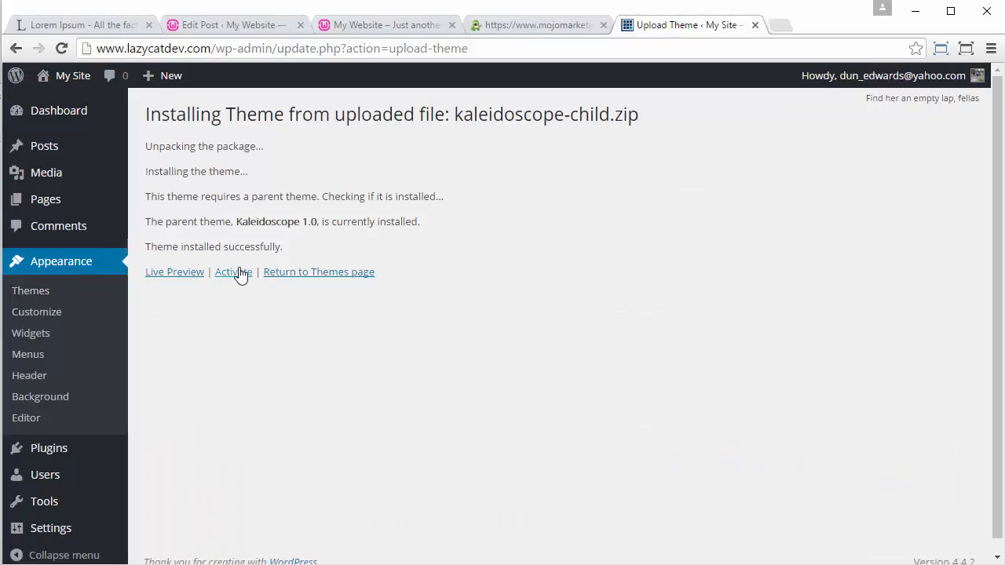
{"action": "left_click", "coordinate": [232, 271]}
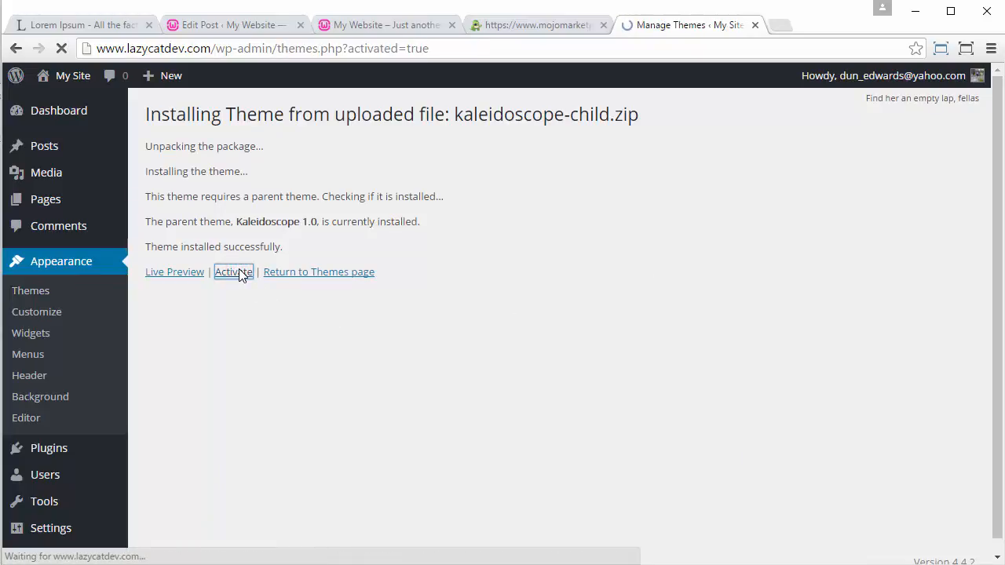
{"action": "left_click", "coordinate": [232, 272]}
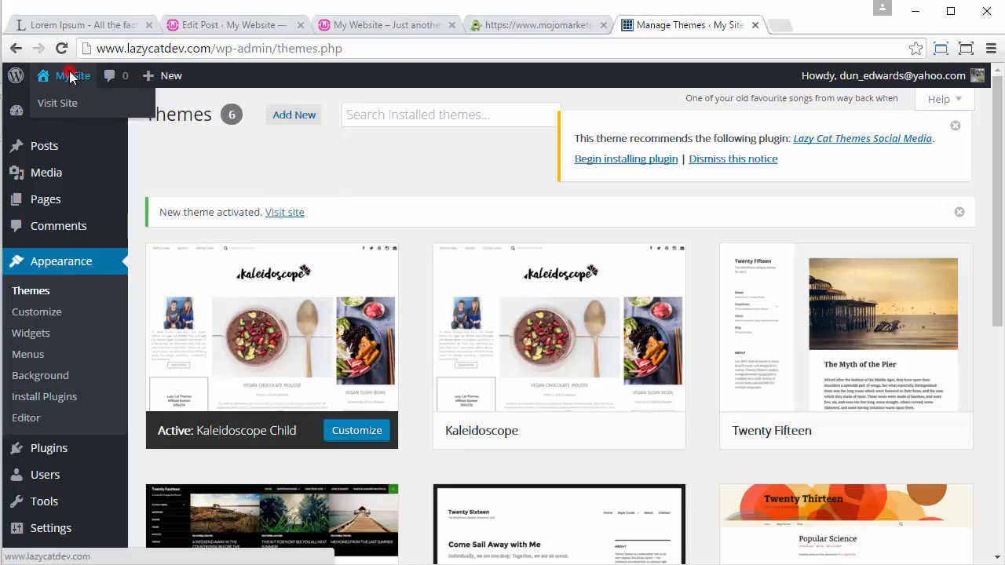
- Visit the live site to see it rendered with the Kaleidoscope Child theme
{"action": "left_click", "coordinate": [56, 104]}
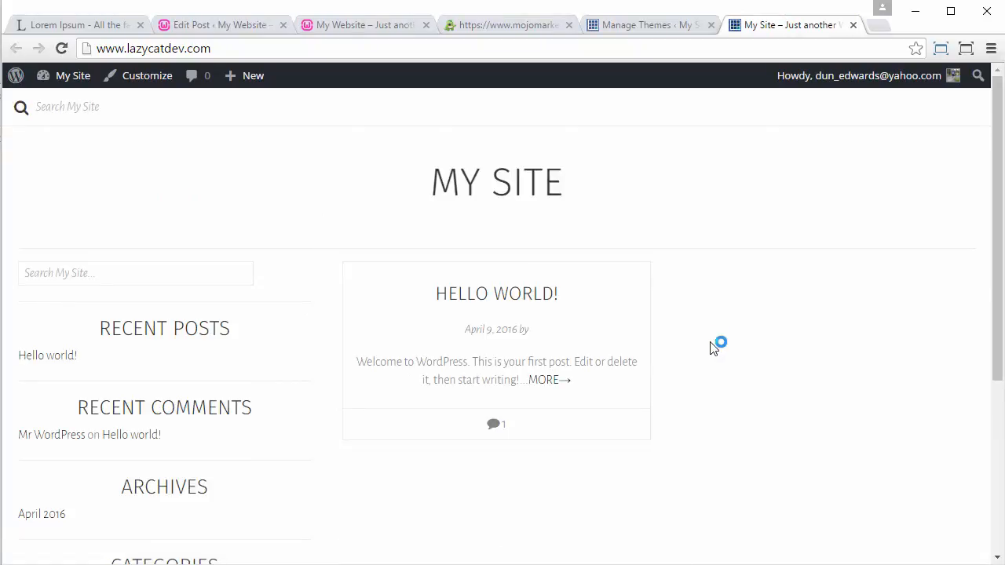